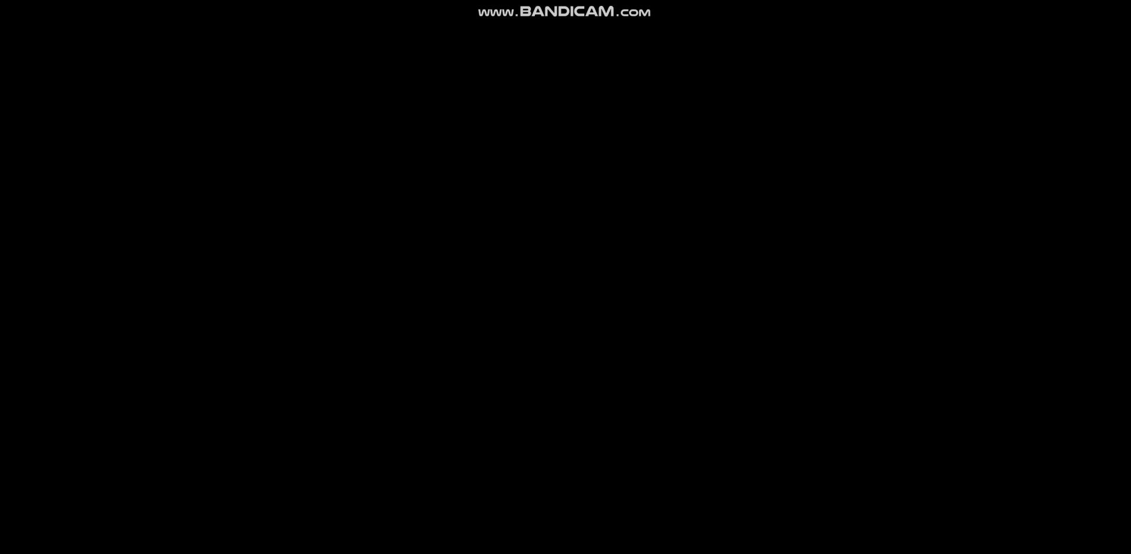
pyautogui.moveTo(789, 2)
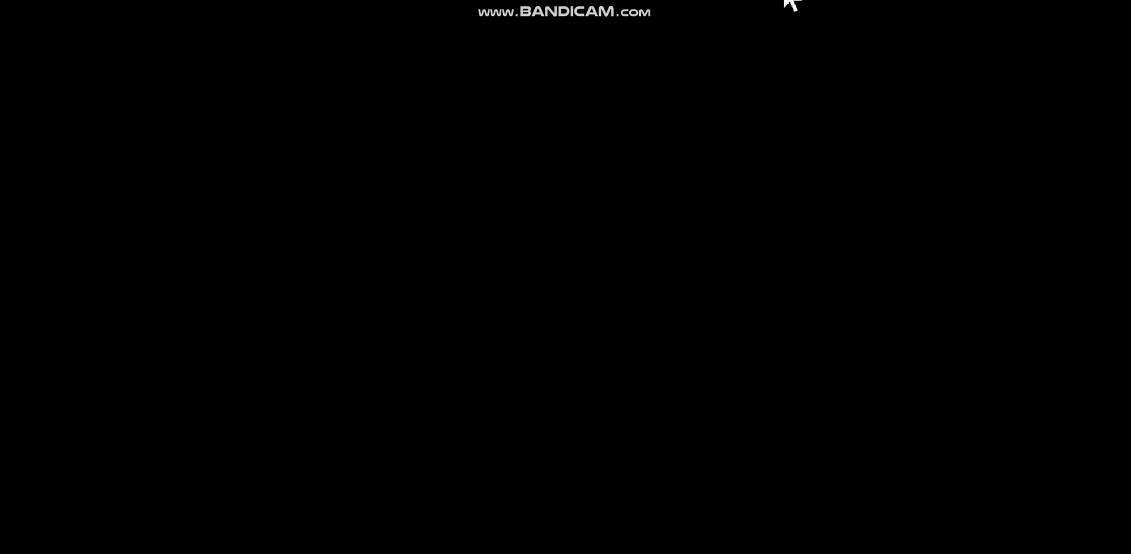
pyautogui.moveTo(675, 13)
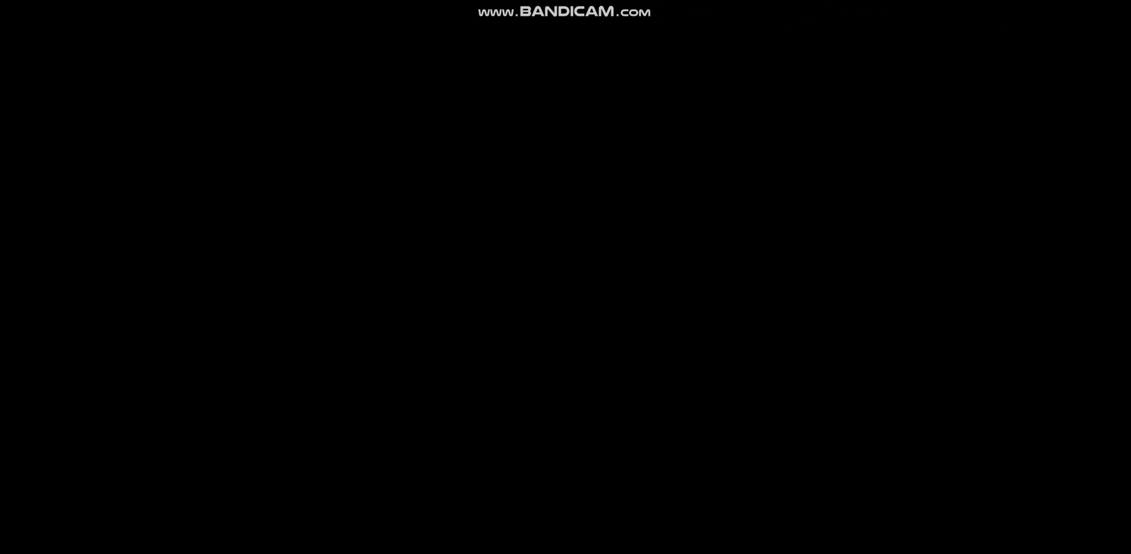
pyautogui.moveTo(363, 15)
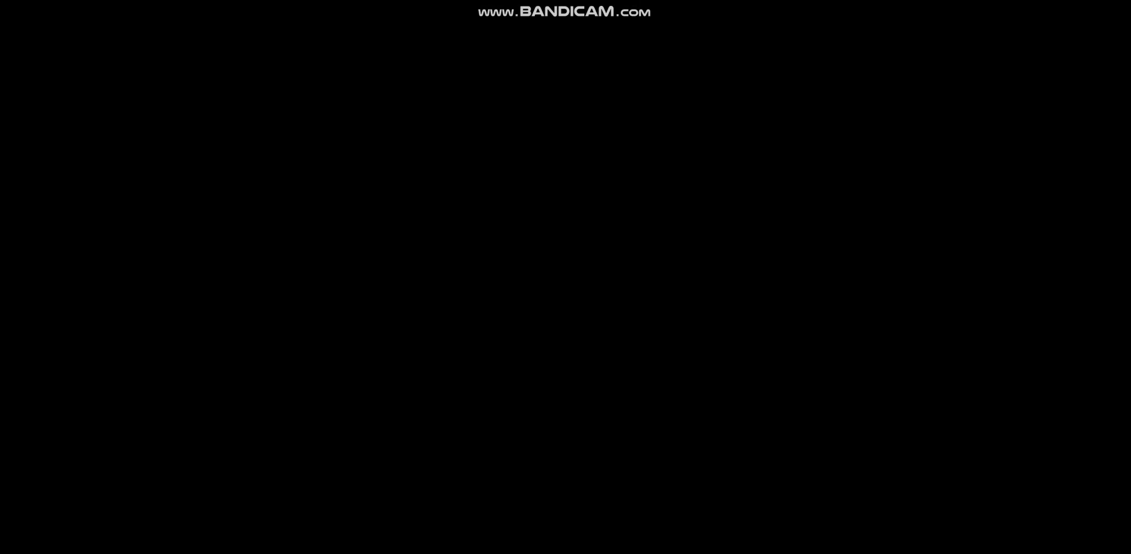
pyautogui.moveTo(655, 10)
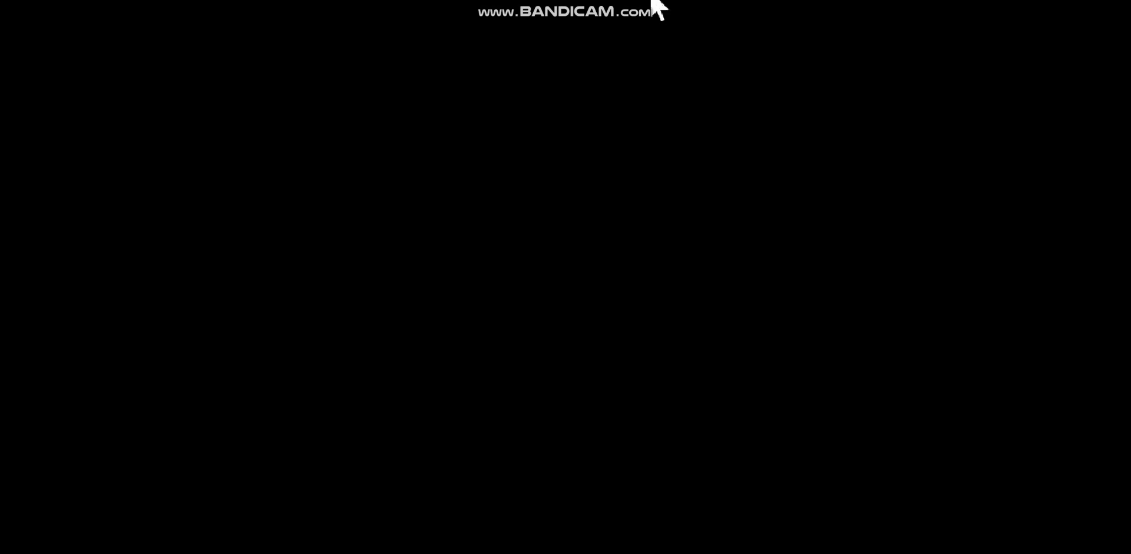